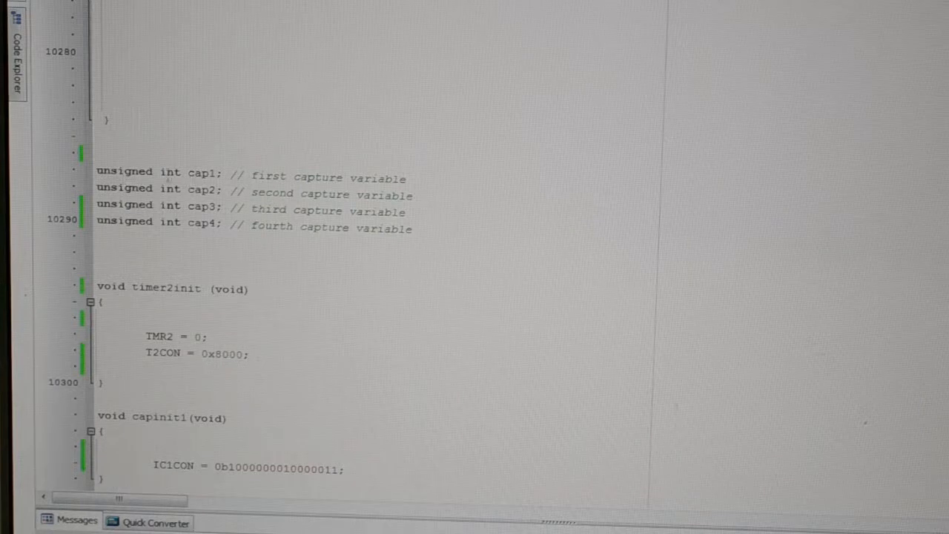
{"action": "mouse_move", "coordinate": [507, 245]}
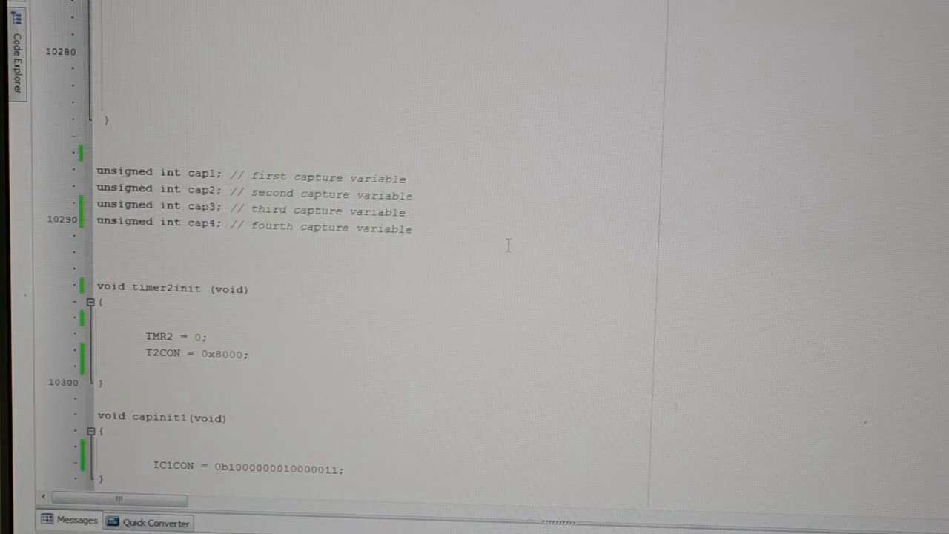
{"action": "scroll", "scroll_direction": "down", "scroll_amount": 3}
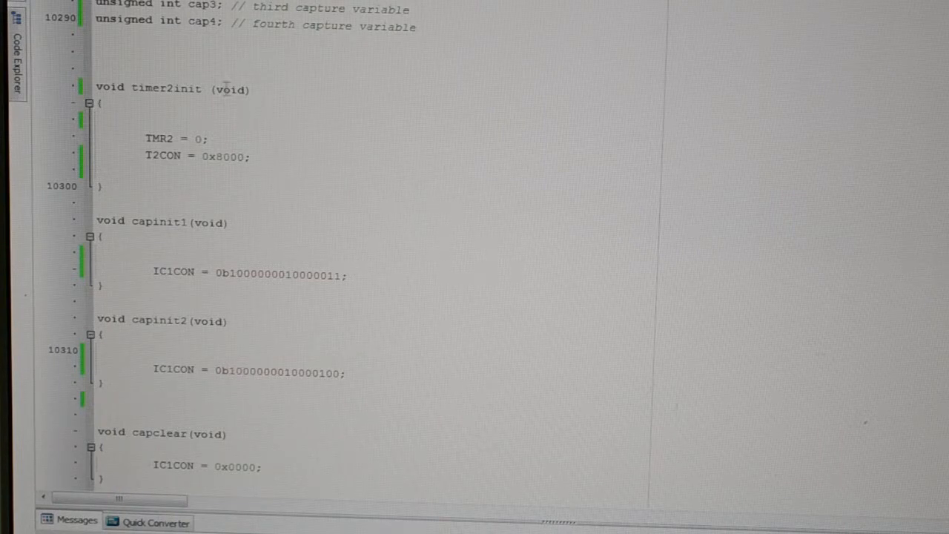
{"action": "mouse_move", "coordinate": [215, 139]}
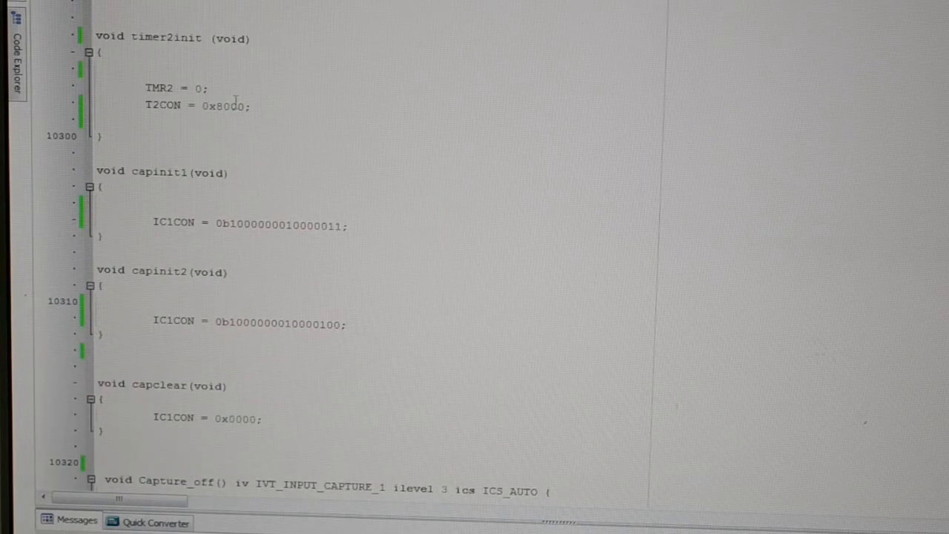
{"action": "scroll", "scroll_direction": "down", "scroll_amount": 3}
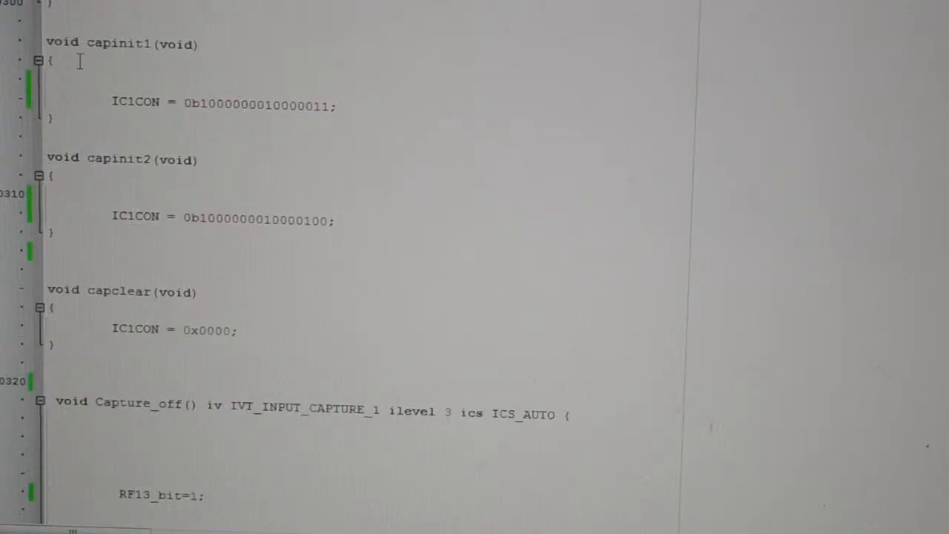
{"action": "mouse_move", "coordinate": [126, 112]}
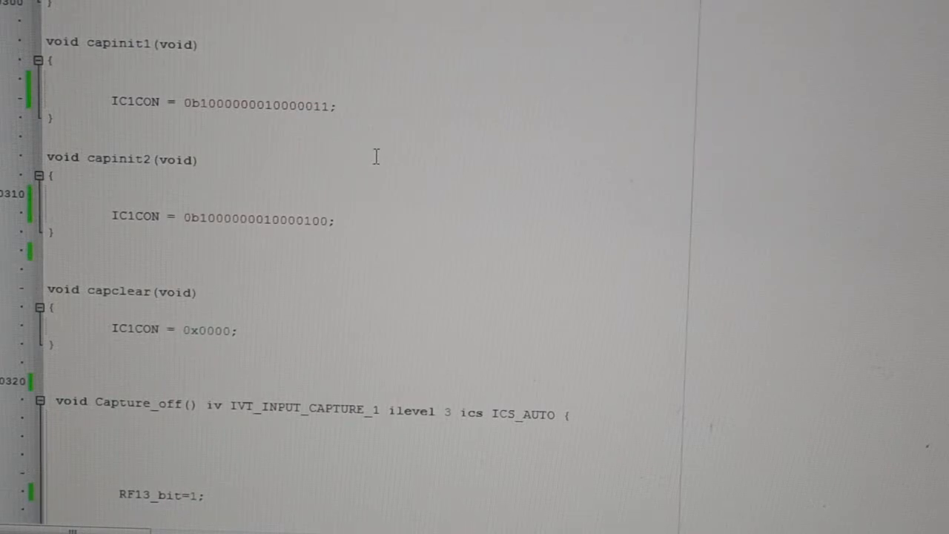
{"action": "mouse_move", "coordinate": [341, 97]}
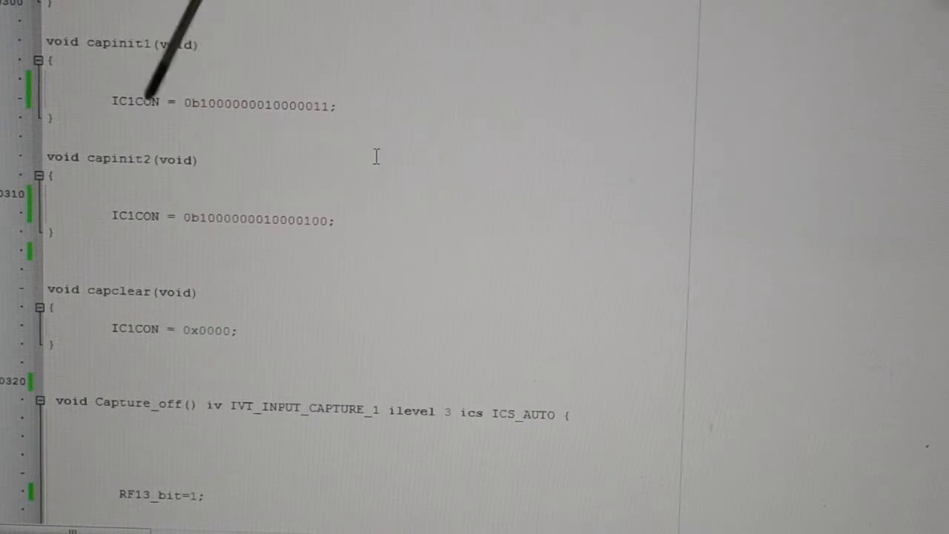
{"action": "mouse_move", "coordinate": [222, 66]}
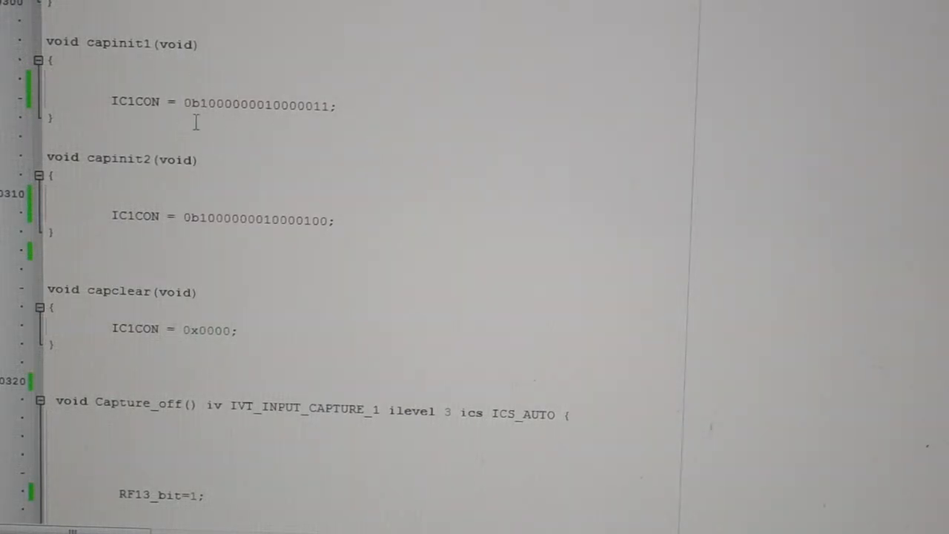
{"action": "scroll", "scroll_direction": "down", "scroll_amount": 3}
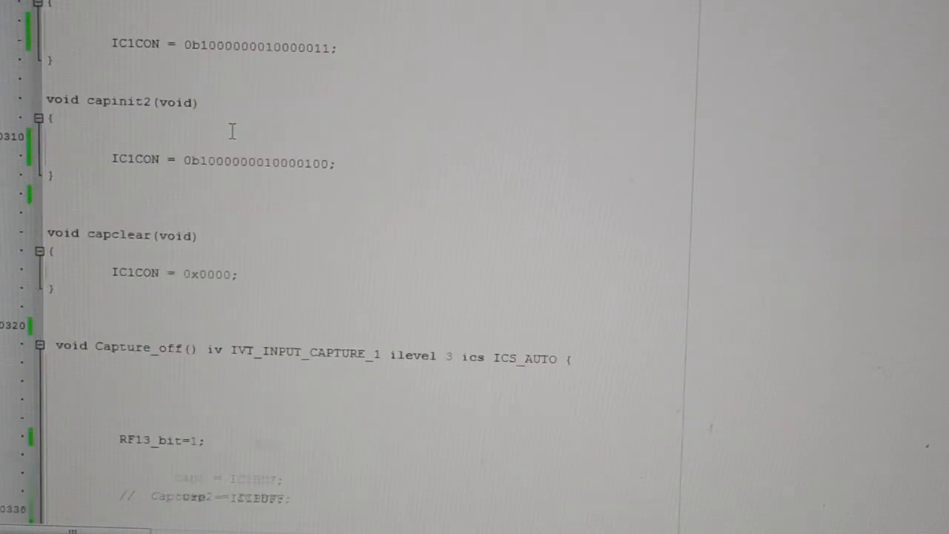
{"action": "scroll", "scroll_direction": "down", "scroll_amount": 3}
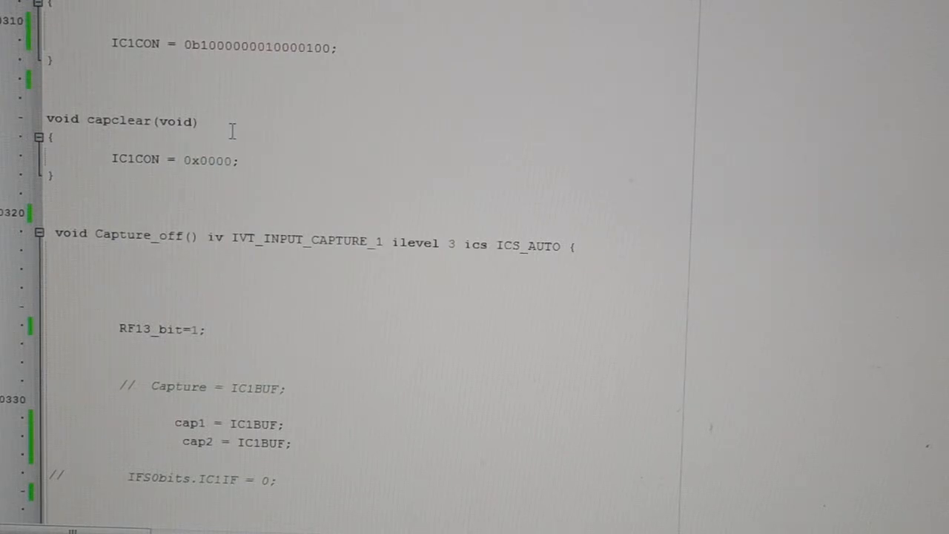
{"action": "scroll", "scroll_direction": "down", "scroll_amount": 3}
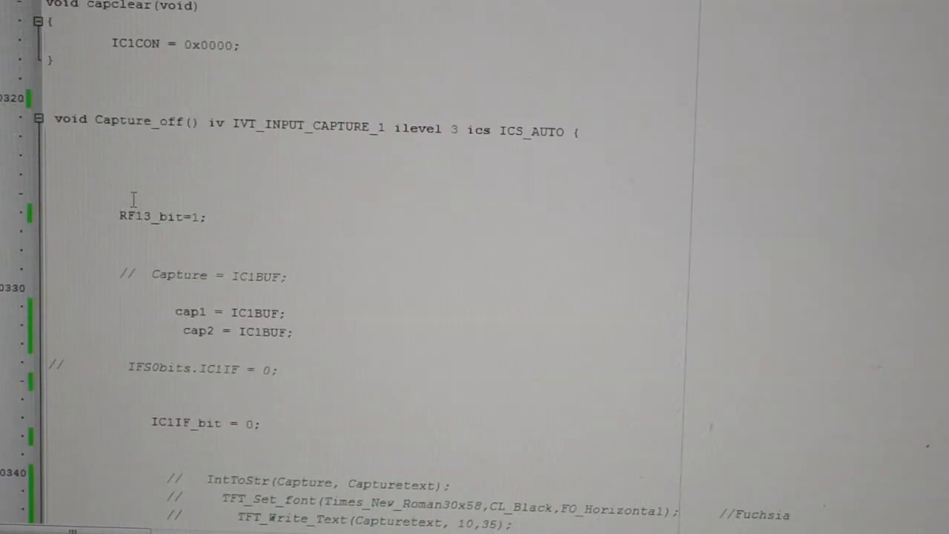
{"action": "scroll", "scroll_direction": "down", "scroll_amount": 3}
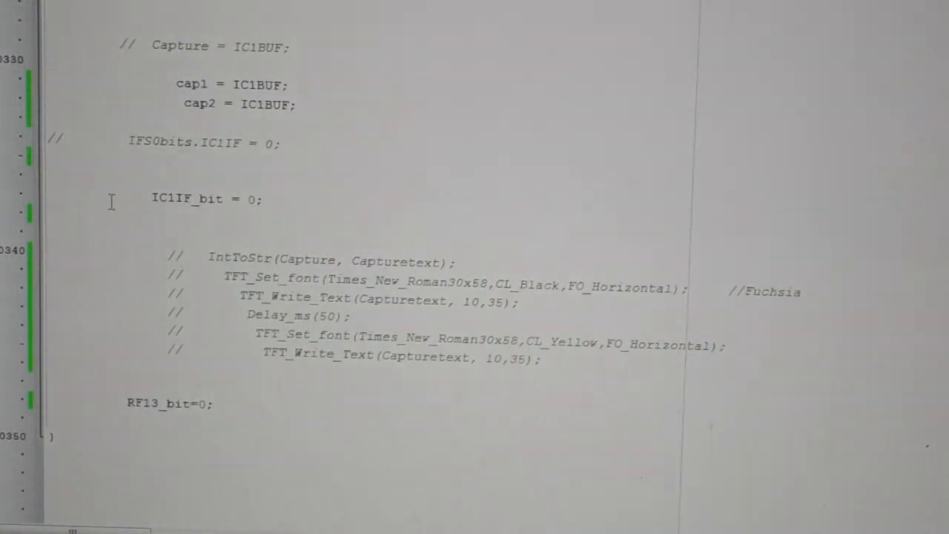
{"action": "scroll", "scroll_direction": "down", "scroll_amount": 3}
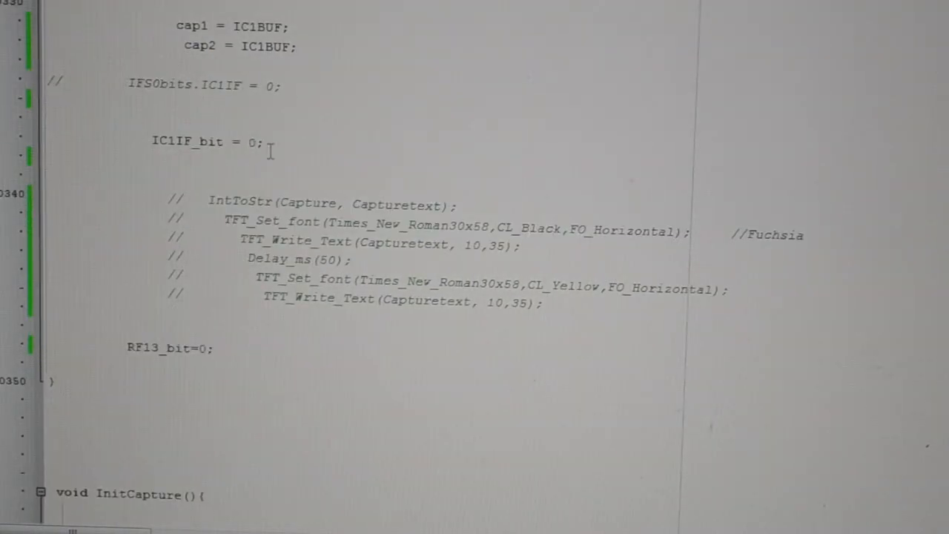
{"action": "scroll", "scroll_direction": "down", "scroll_amount": 3}
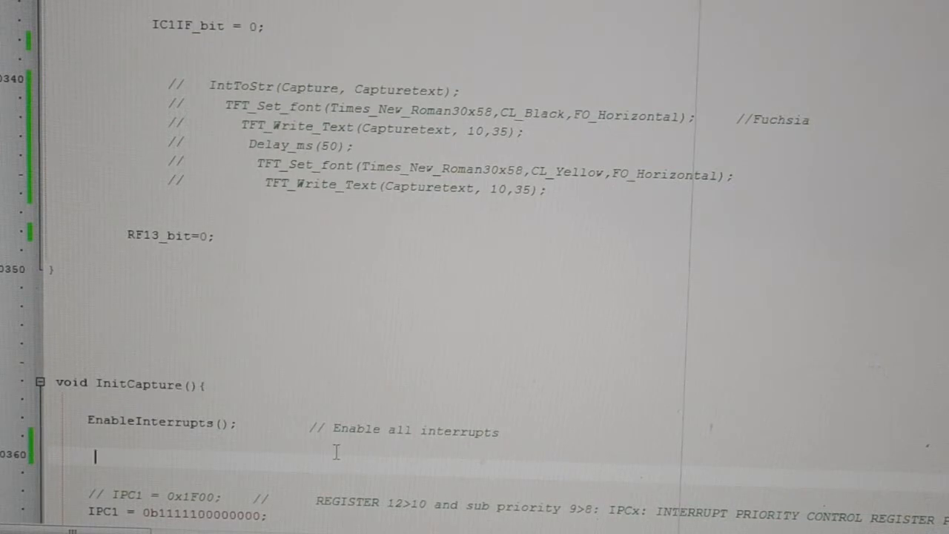
{"action": "scroll", "scroll_direction": "down", "scroll_amount": 3}
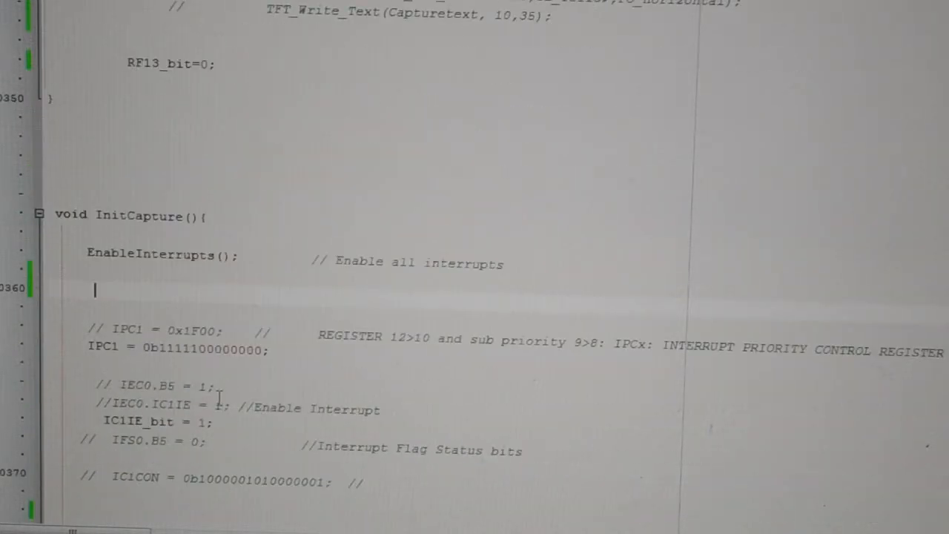
{"action": "scroll", "scroll_direction": "down", "scroll_amount": 3}
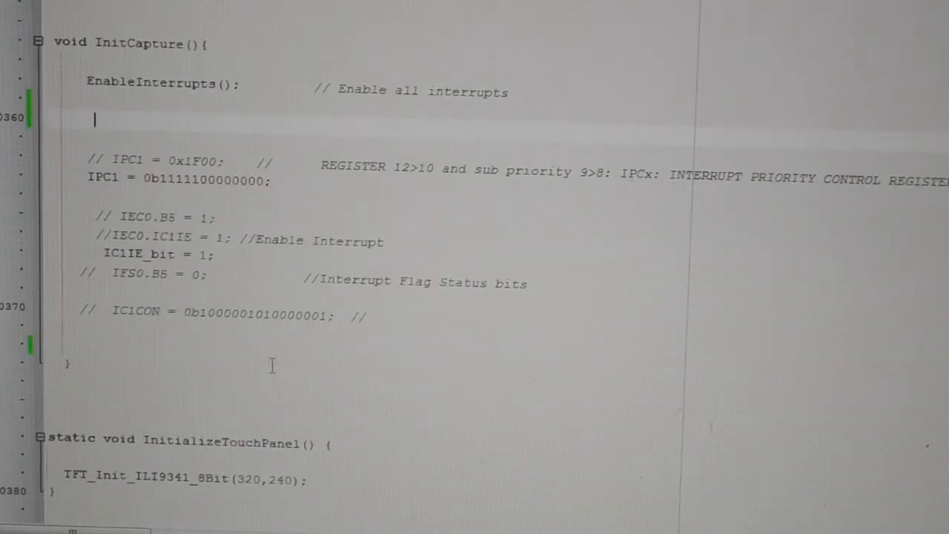
{"action": "mouse_move", "coordinate": [397, 362]}
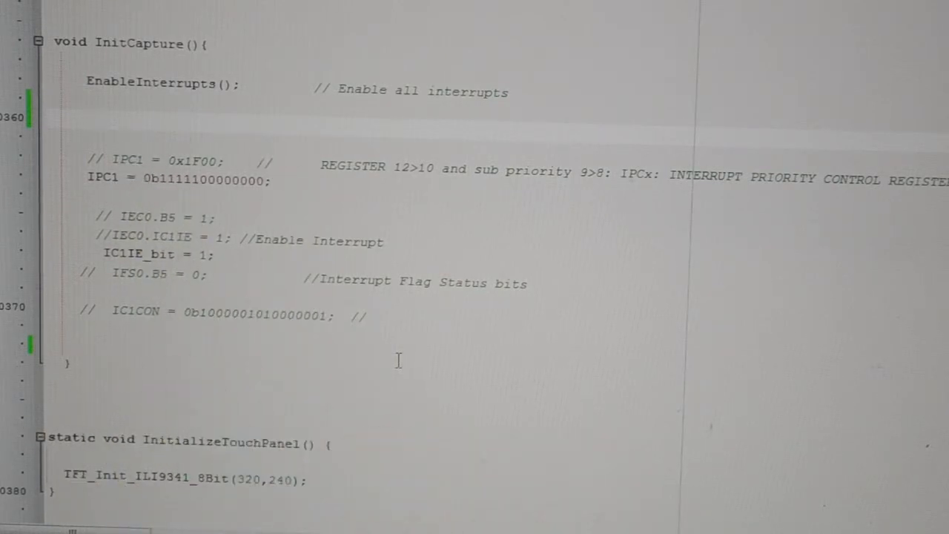
{"action": "scroll", "scroll_direction": "down", "scroll_amount": 3}
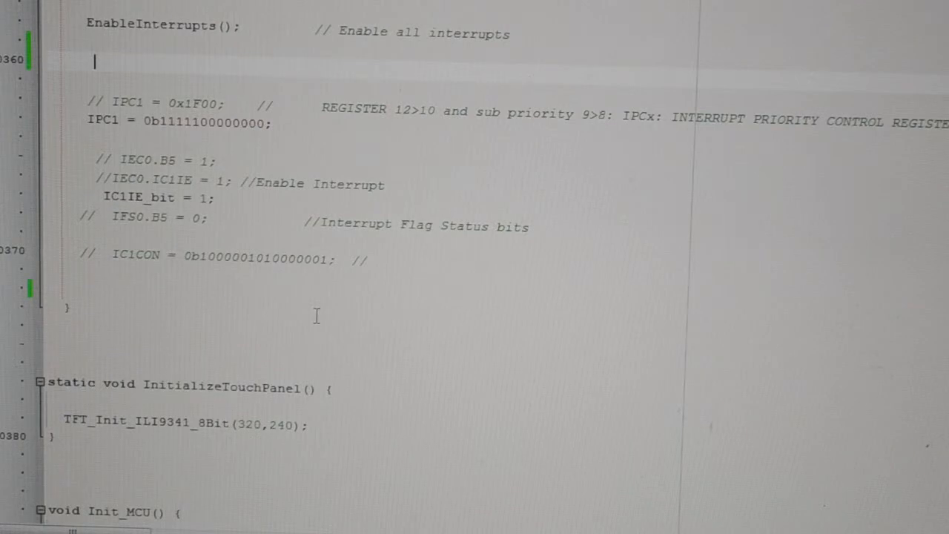
{"action": "mouse_move", "coordinate": [249, 281]}
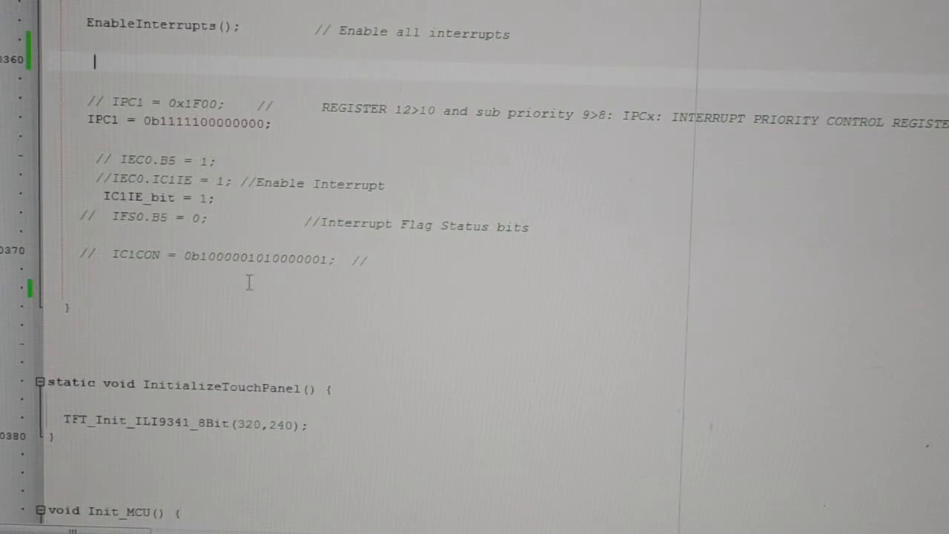
{"action": "scroll", "scroll_direction": "down", "scroll_amount": 3}
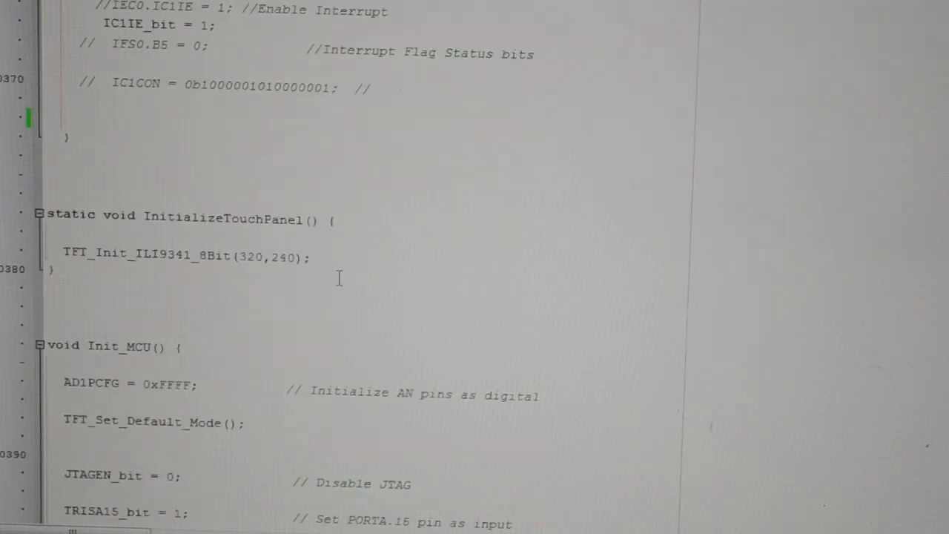
{"action": "scroll", "scroll_direction": "down", "scroll_amount": 3}
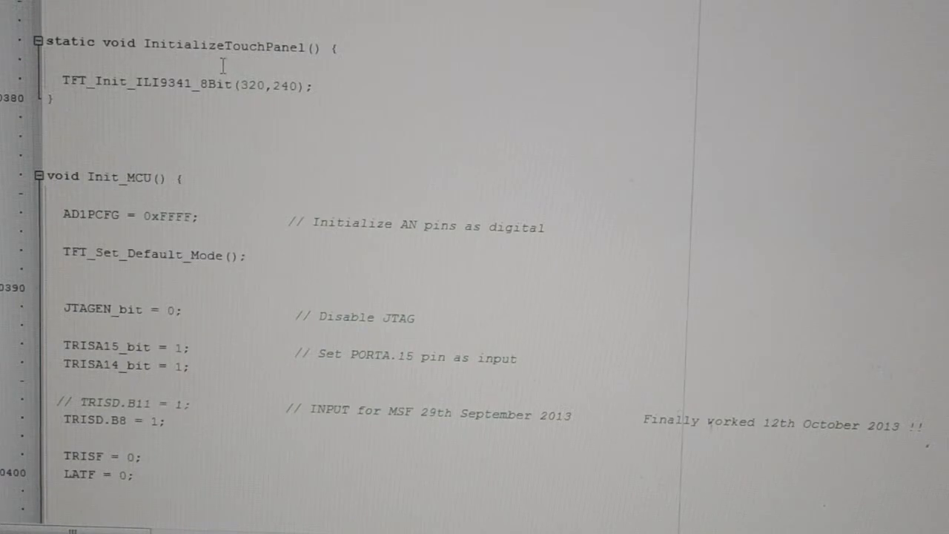
{"action": "mouse_move", "coordinate": [131, 101]}
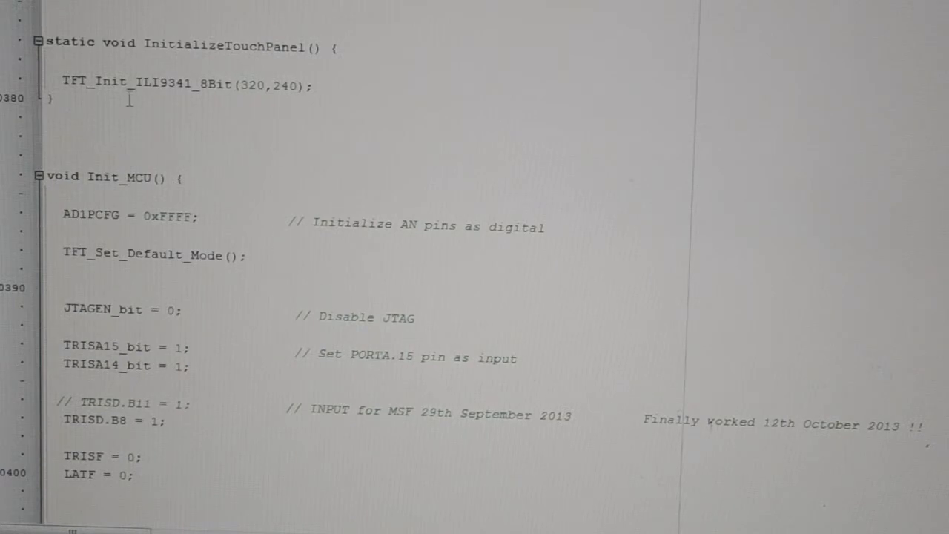
{"action": "scroll", "scroll_direction": "down", "scroll_amount": 3}
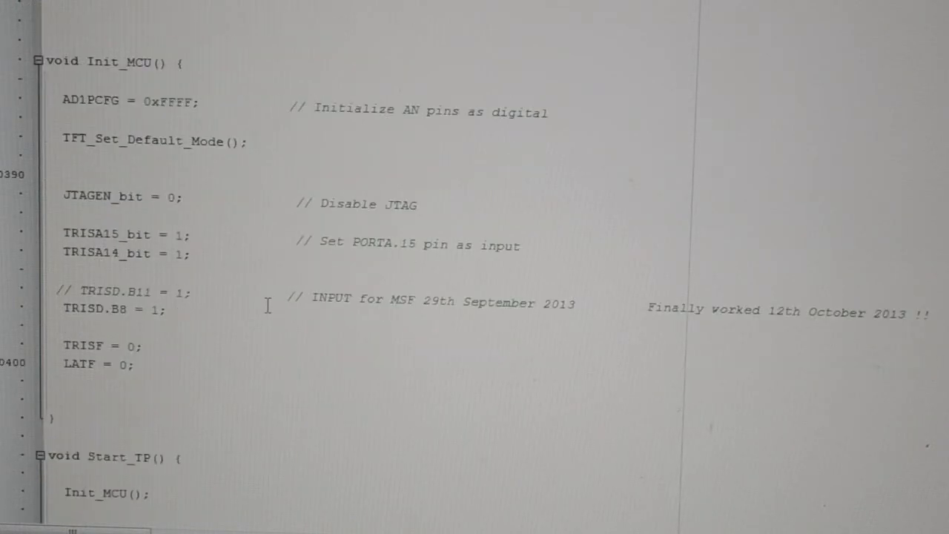
{"action": "scroll", "scroll_direction": "down", "scroll_amount": 3}
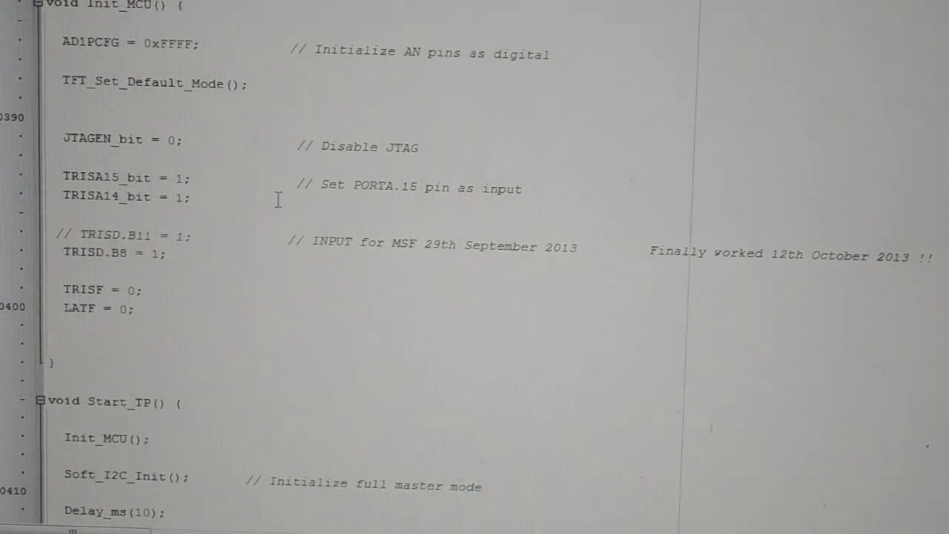
{"action": "scroll", "scroll_direction": "down", "scroll_amount": 3}
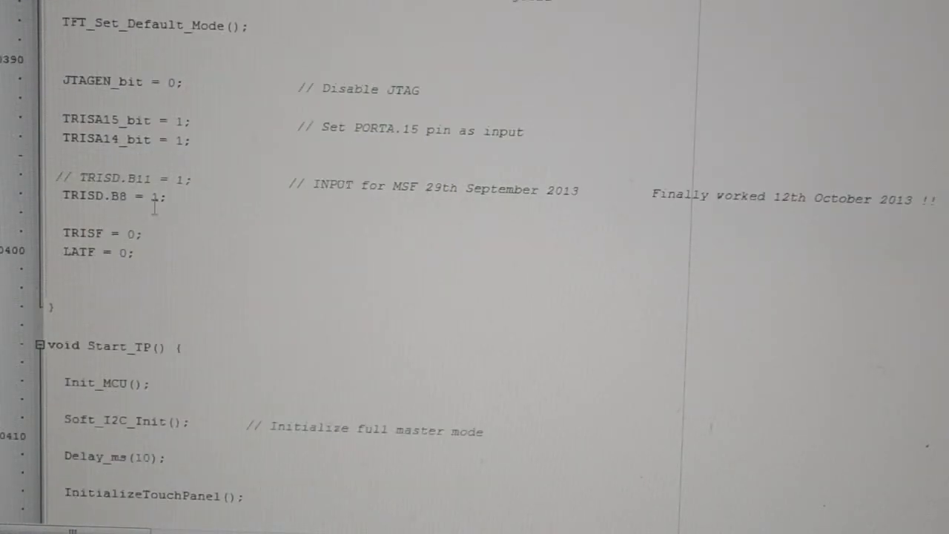
{"action": "scroll", "scroll_direction": "down", "scroll_amount": 3}
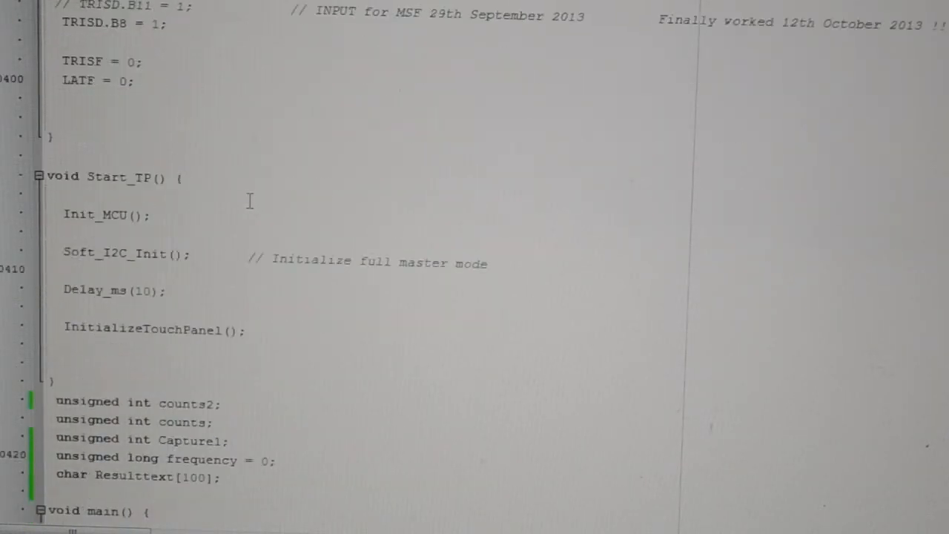
{"action": "scroll", "scroll_direction": "down", "scroll_amount": 3}
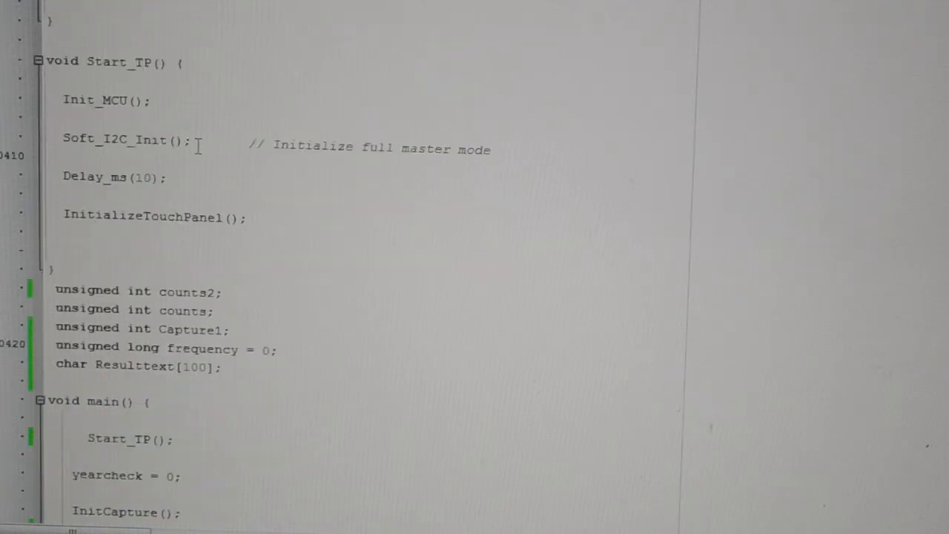
{"action": "scroll", "scroll_direction": "down", "scroll_amount": 3}
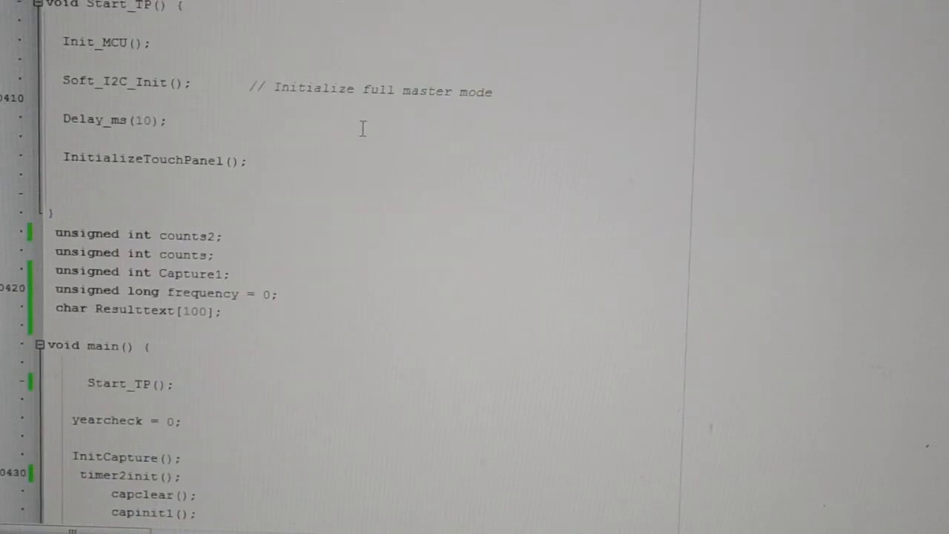
{"action": "scroll", "scroll_direction": "down", "scroll_amount": 3}
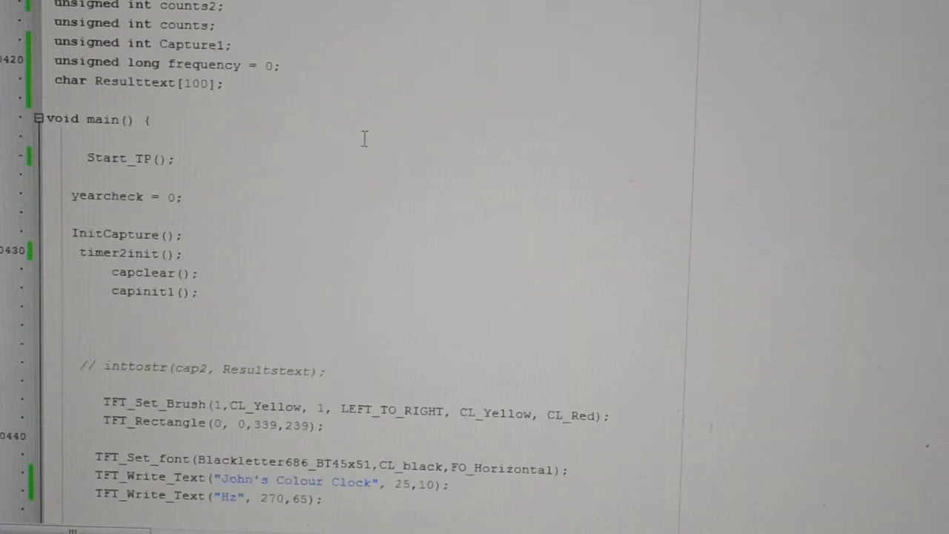
{"action": "scroll", "scroll_direction": "down", "scroll_amount": 3}
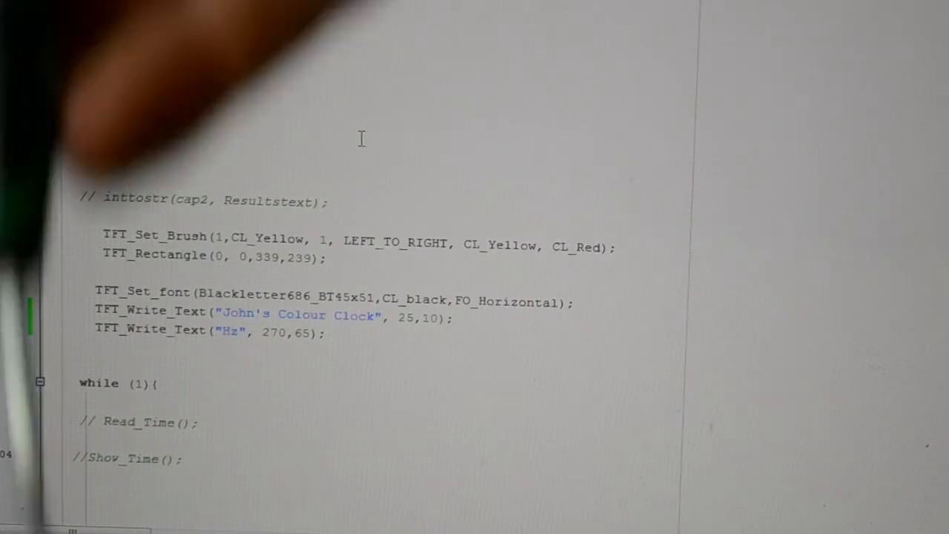
{"action": "scroll", "scroll_direction": "down", "scroll_amount": 3}
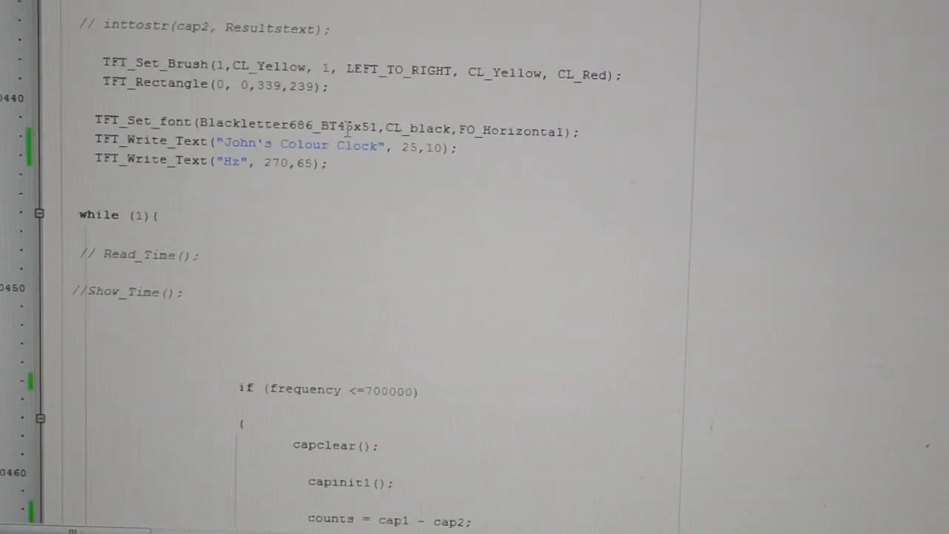
{"action": "scroll", "scroll_direction": "down", "scroll_amount": 3}
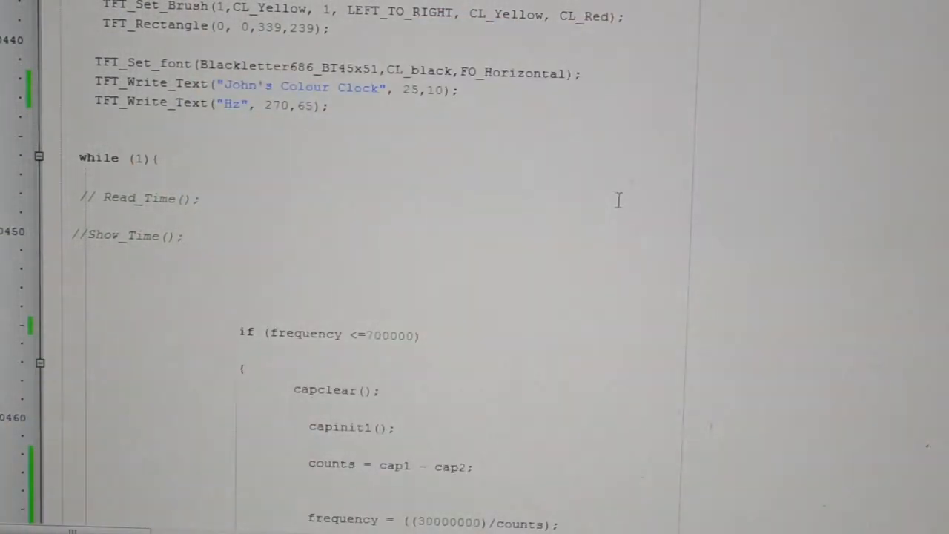
{"action": "scroll", "scroll_direction": "down", "scroll_amount": 3}
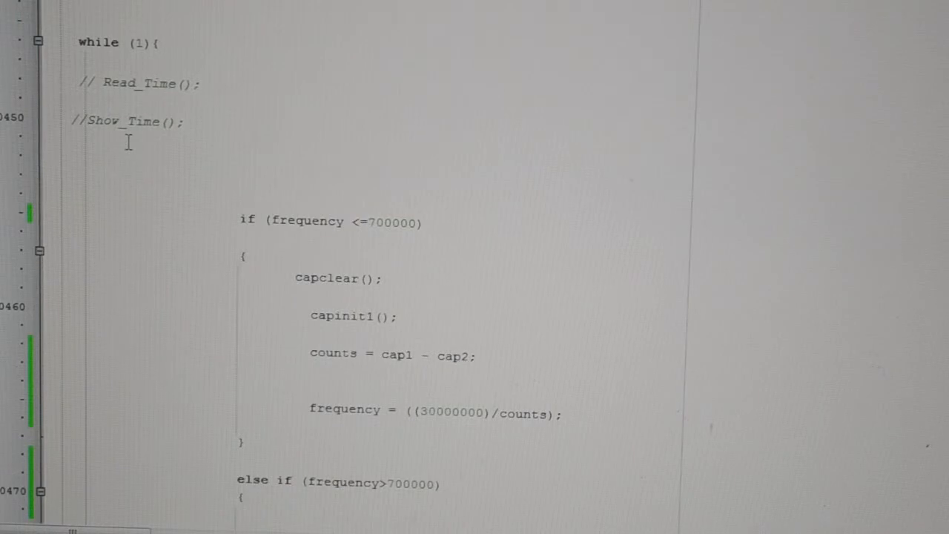
{"action": "scroll", "scroll_direction": "down", "scroll_amount": 3}
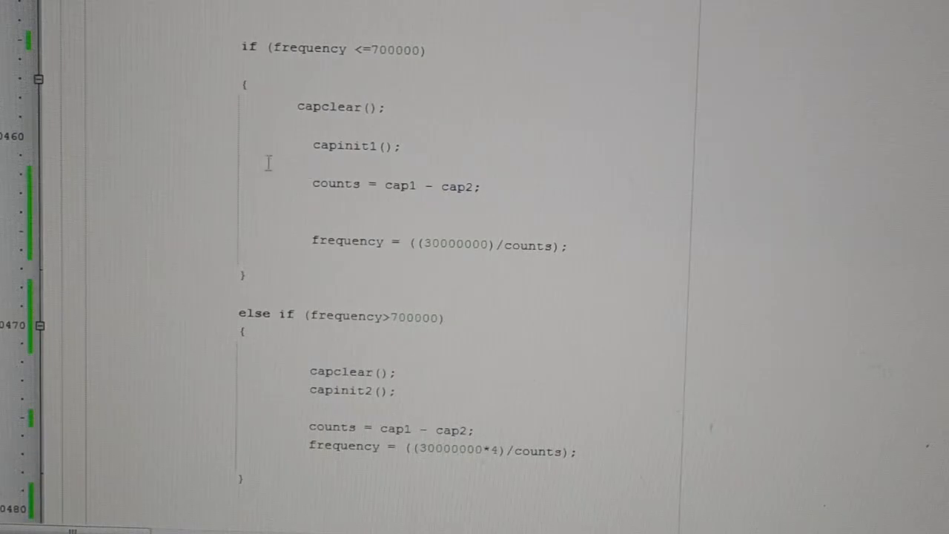
{"action": "scroll", "scroll_direction": "down", "scroll_amount": 3}
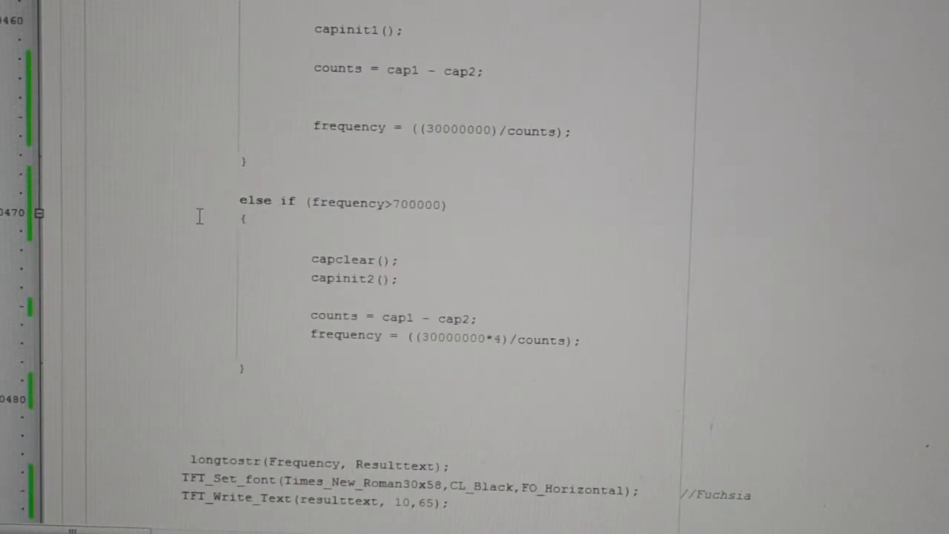